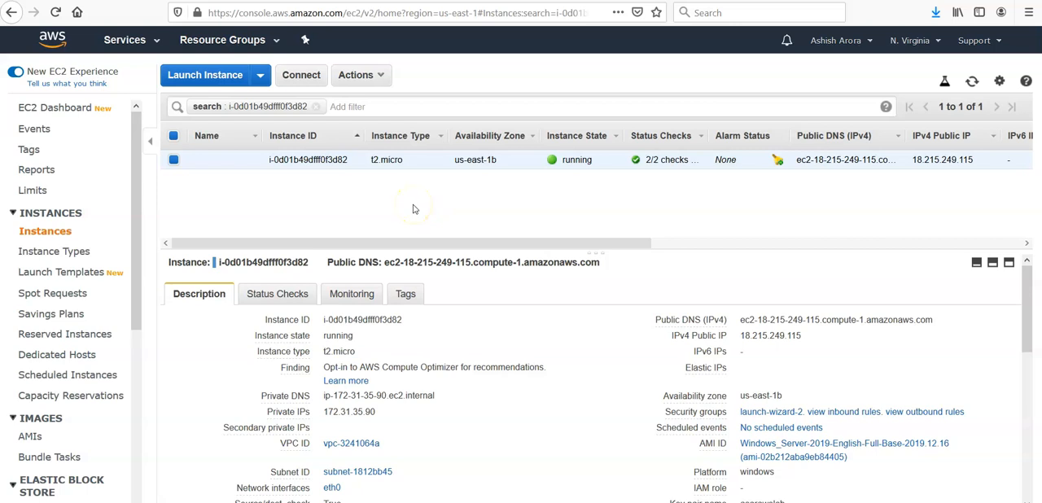
- Remove the instance-ID filter token so both running t2.micro instances are listed
{"action": "left_click", "coordinate": [316, 106]}
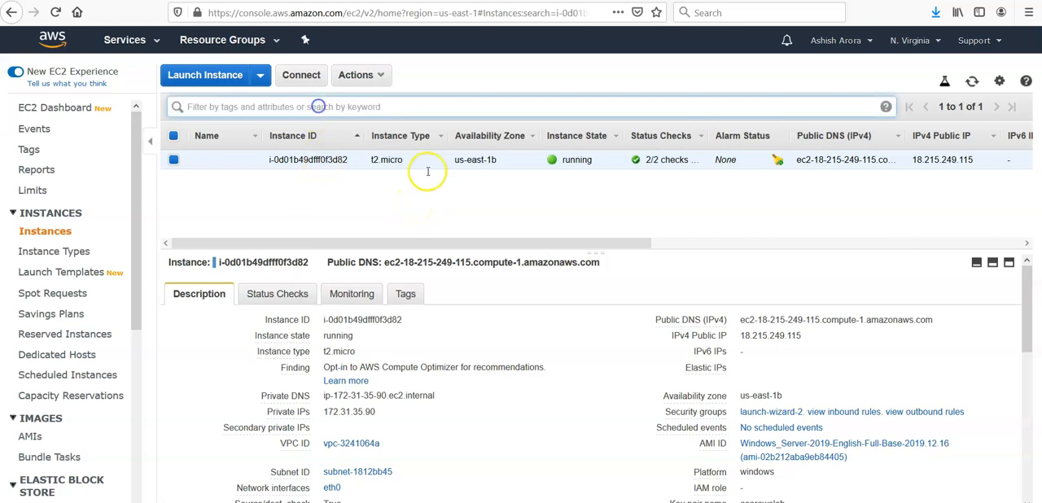
{"action": "left_click", "coordinate": [325, 107]}
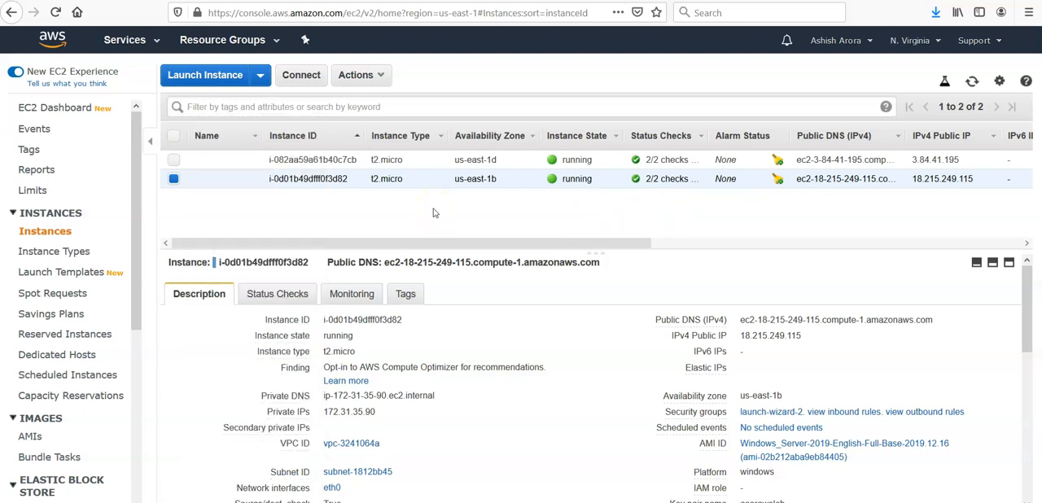
{"action": "mouse_move", "coordinate": [629, 235]}
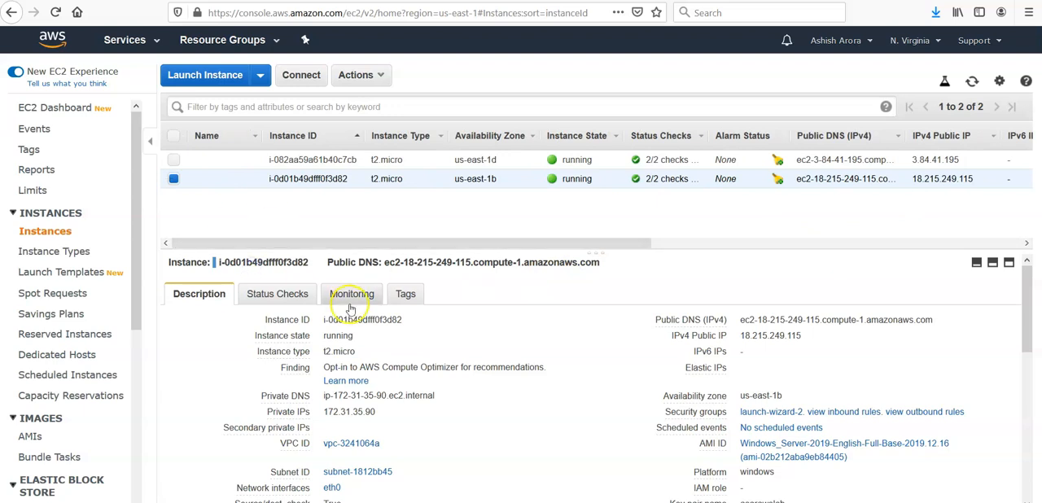
{"action": "mouse_move", "coordinate": [470, 365]}
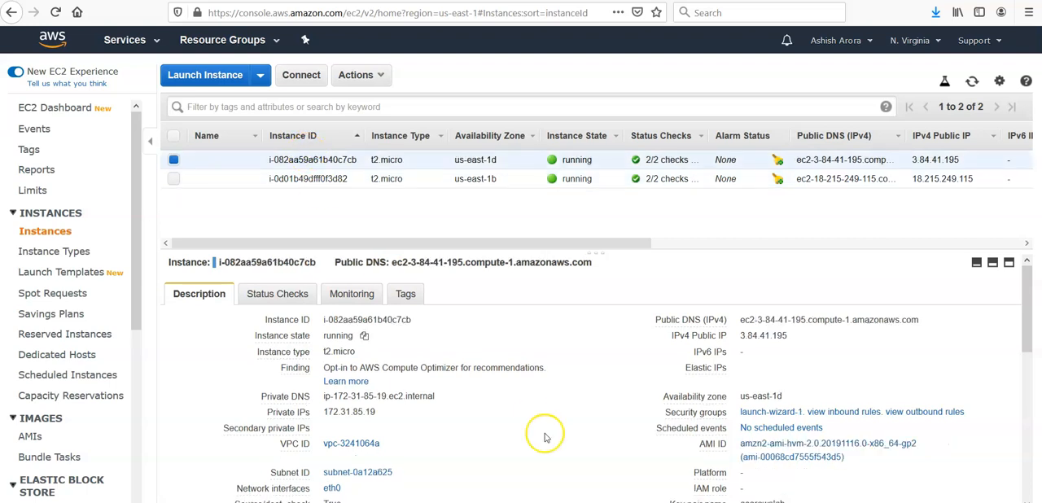
- Try EC2 Instance Connect on the Linux instance, dismiss the failure, and head to ElastiCache
{"action": "left_click", "coordinate": [301, 75]}
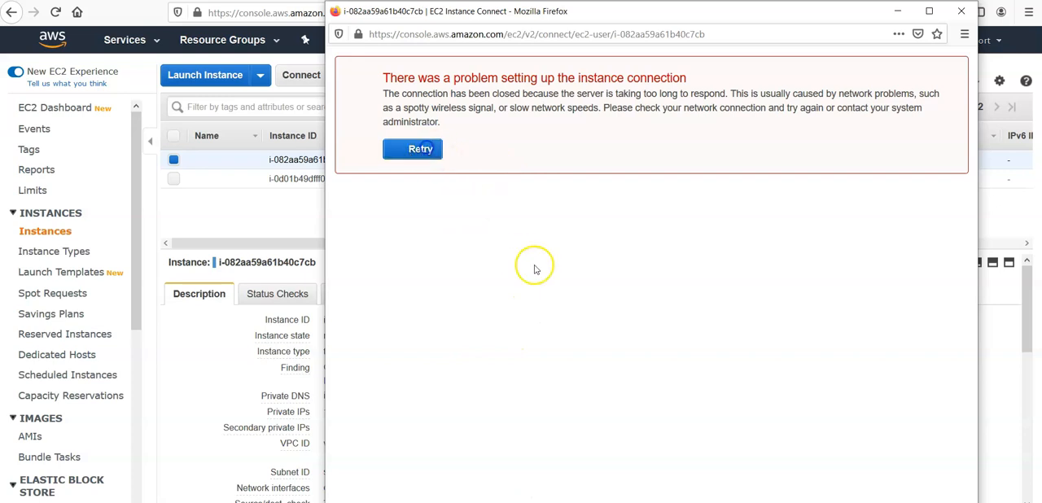
{"action": "left_click", "coordinate": [412, 148]}
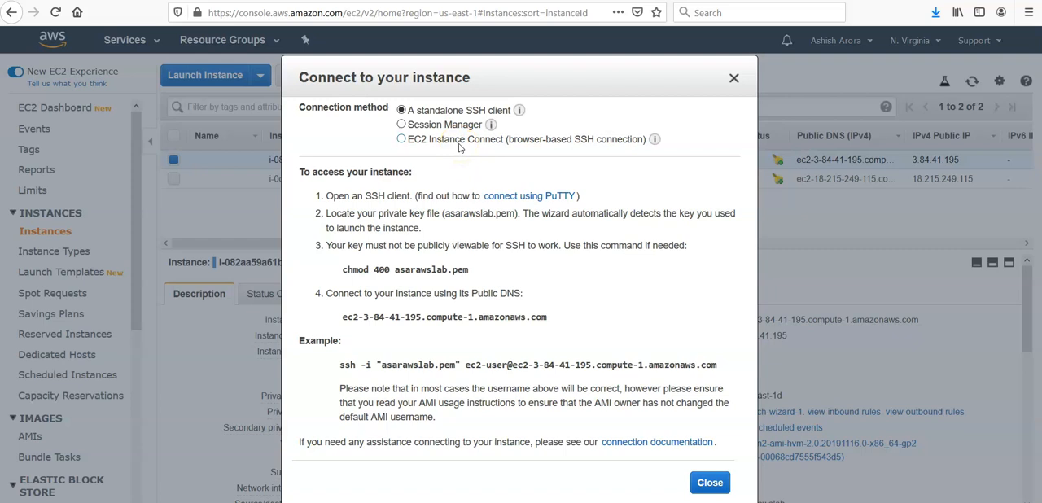
{"action": "left_click", "coordinate": [709, 482]}
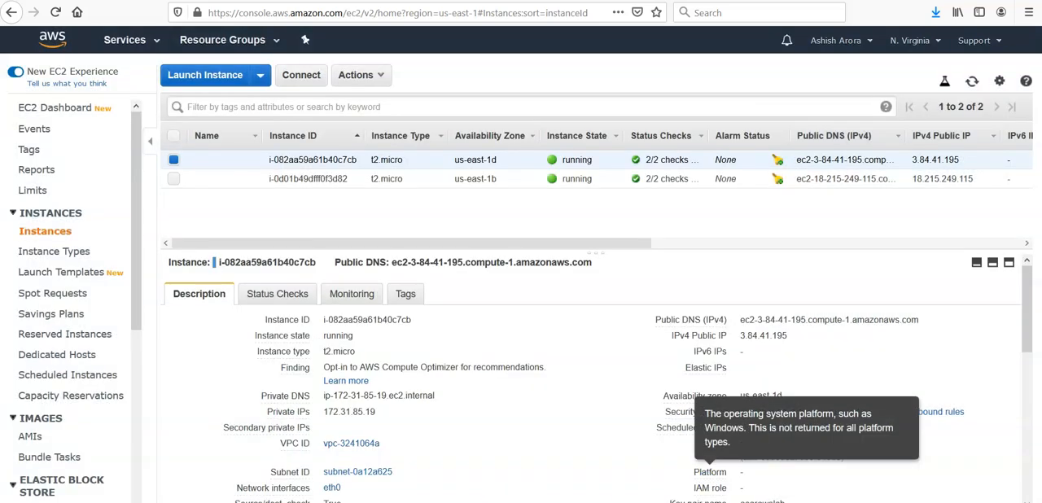
{"action": "left_click", "coordinate": [301, 74]}
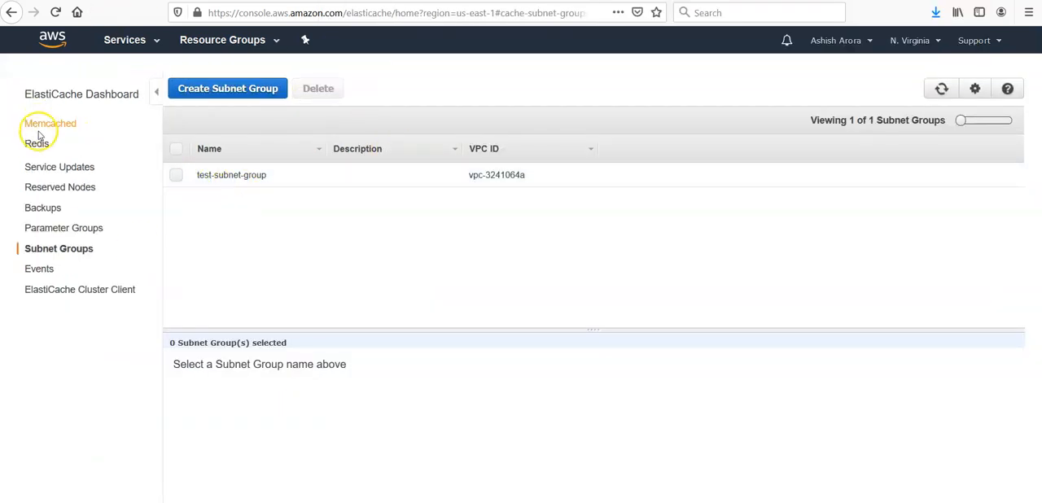
- Open the Redis section of ElastiCache to see testasarcluster listed as available
{"action": "left_click", "coordinate": [37, 143]}
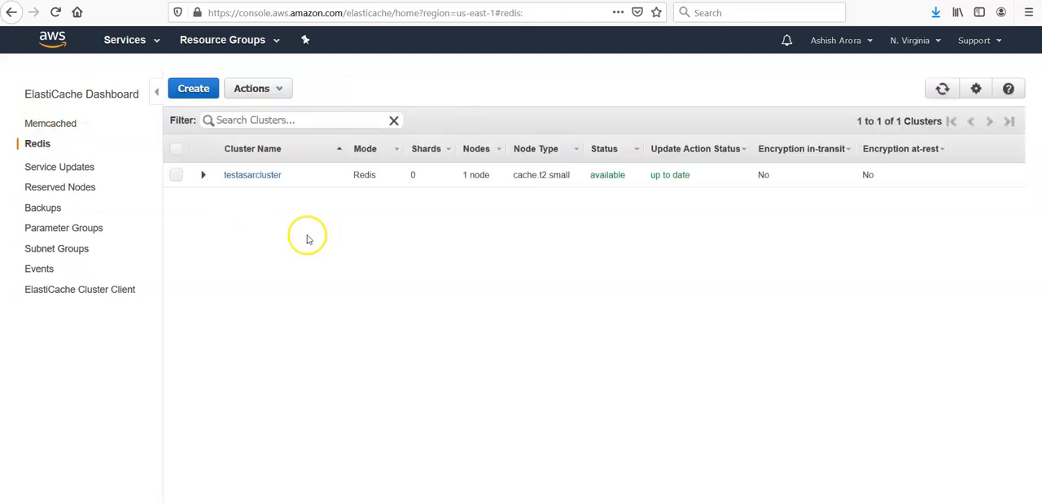
{"action": "left_click", "coordinate": [203, 174]}
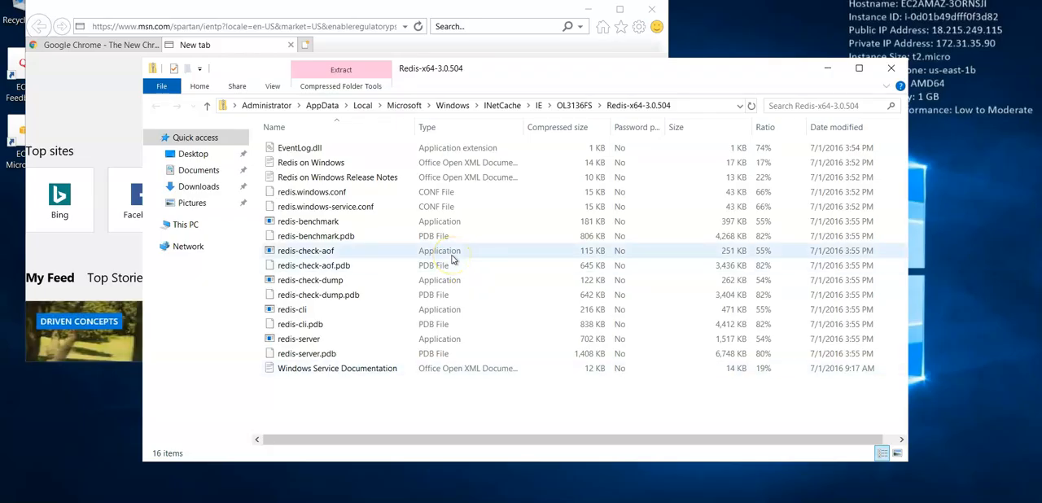
- Close the browser and the Redis-x64-3.0.504 Explorer window, revealing Server Manager
{"action": "left_click", "coordinate": [307, 221]}
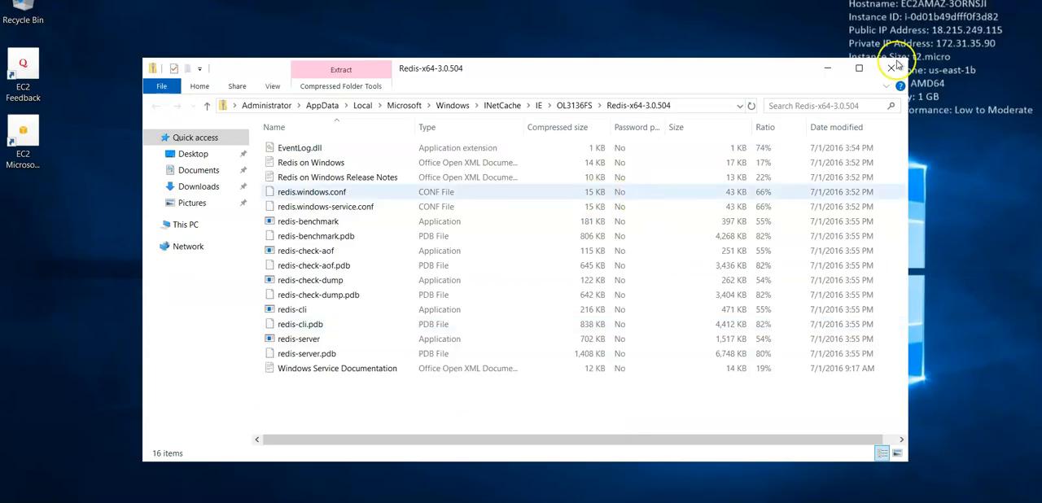
{"action": "left_click", "coordinate": [895, 67]}
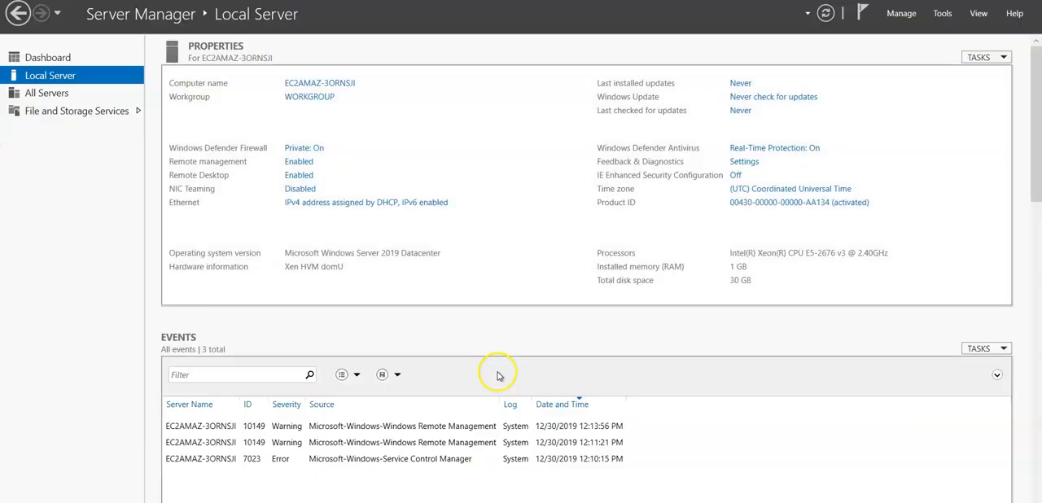
{"action": "mouse_move", "coordinate": [645, 169]}
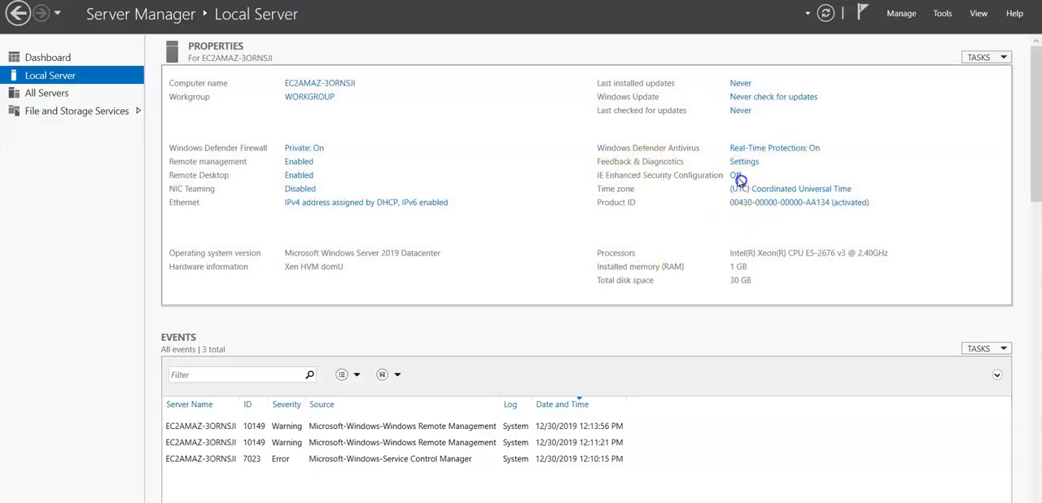
{"action": "left_click", "coordinate": [735, 175]}
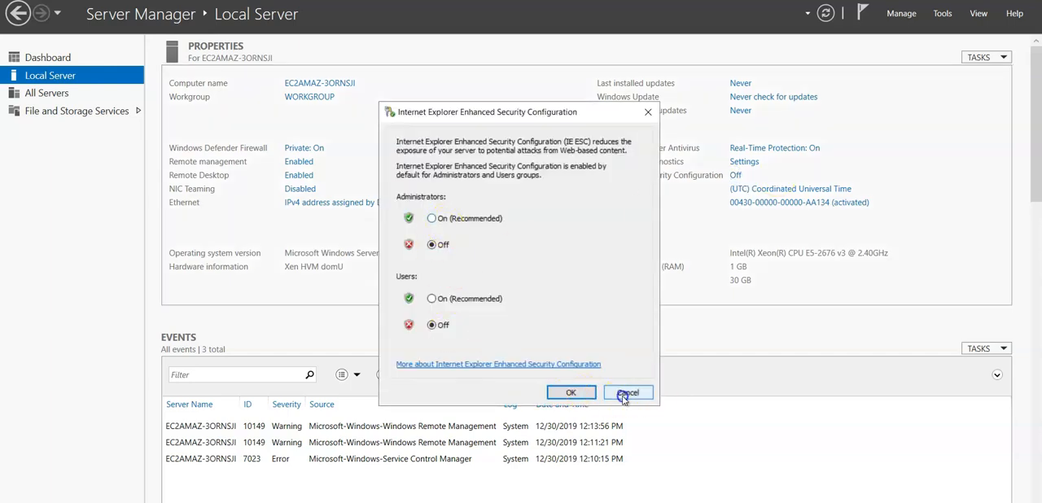
{"action": "left_click", "coordinate": [628, 392]}
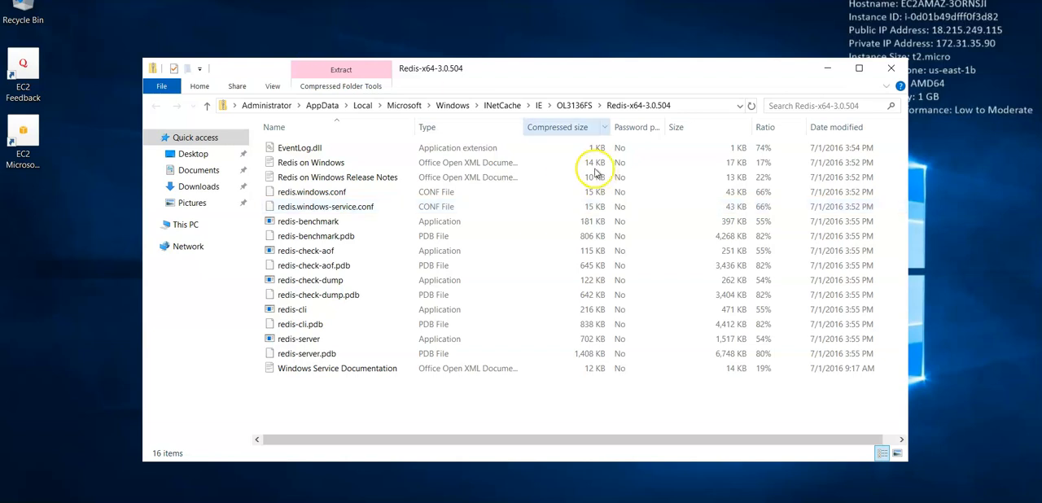
{"action": "mouse_move", "coordinate": [498, 114]}
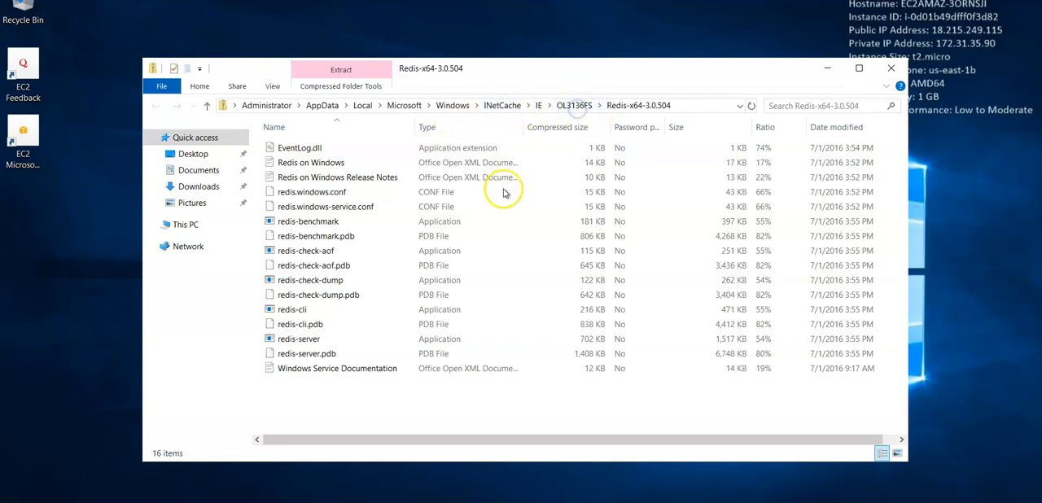
- Navigate to the desktop and bring up the Redis-x64-3.0.504 zip's context menu
{"action": "left_click", "coordinate": [574, 105]}
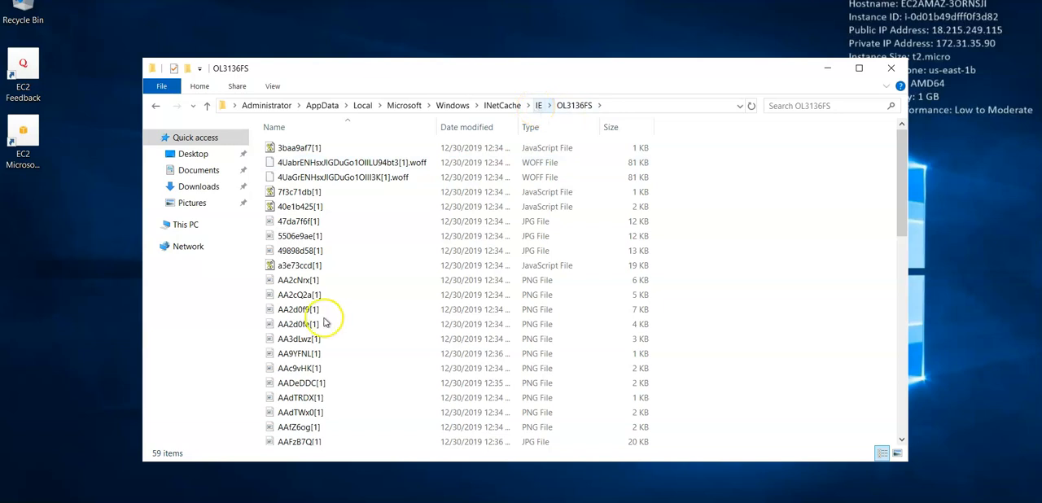
{"action": "left_click", "coordinate": [299, 324]}
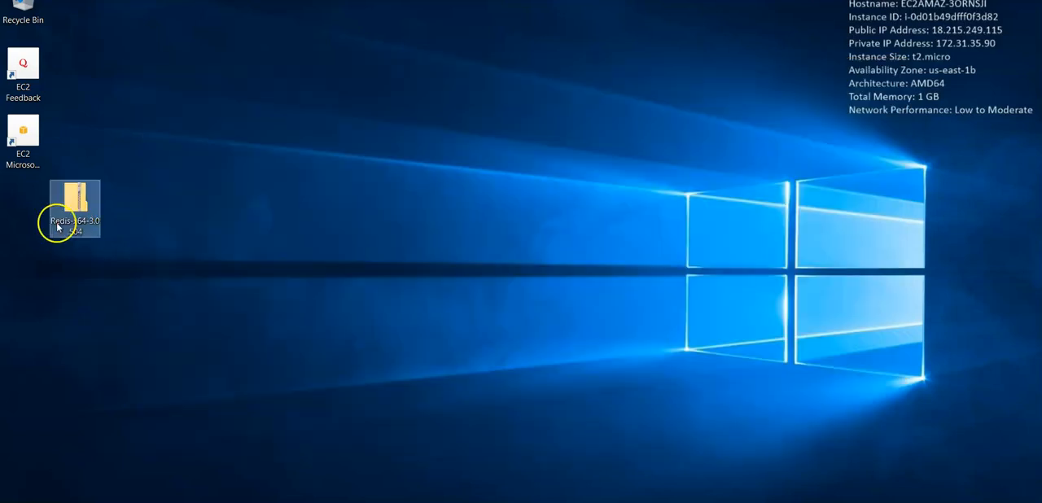
{"action": "right_click", "coordinate": [75, 209]}
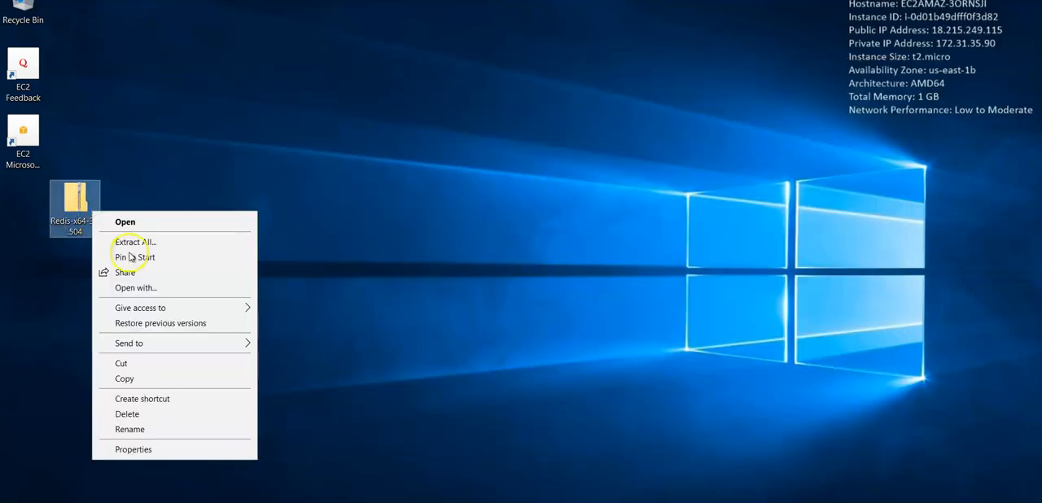
- Extract All from the zip into Desktop\Redis-x64-3.0.504
{"action": "left_click", "coordinate": [135, 242]}
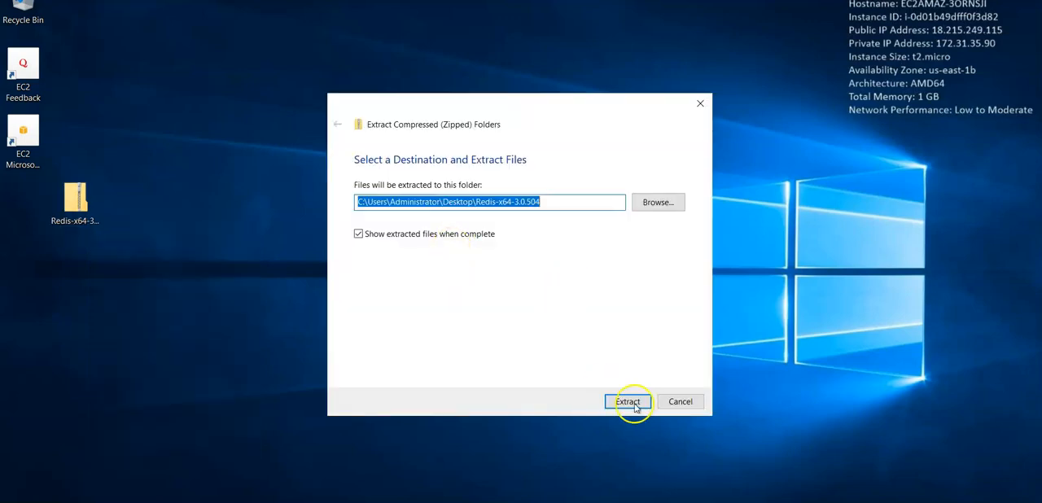
{"action": "left_click", "coordinate": [627, 402]}
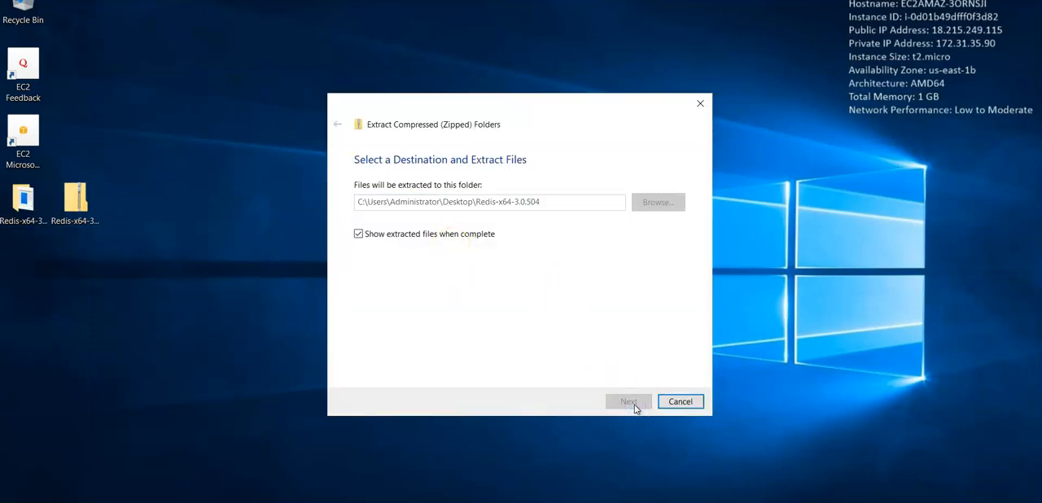
{"action": "left_click", "coordinate": [627, 401]}
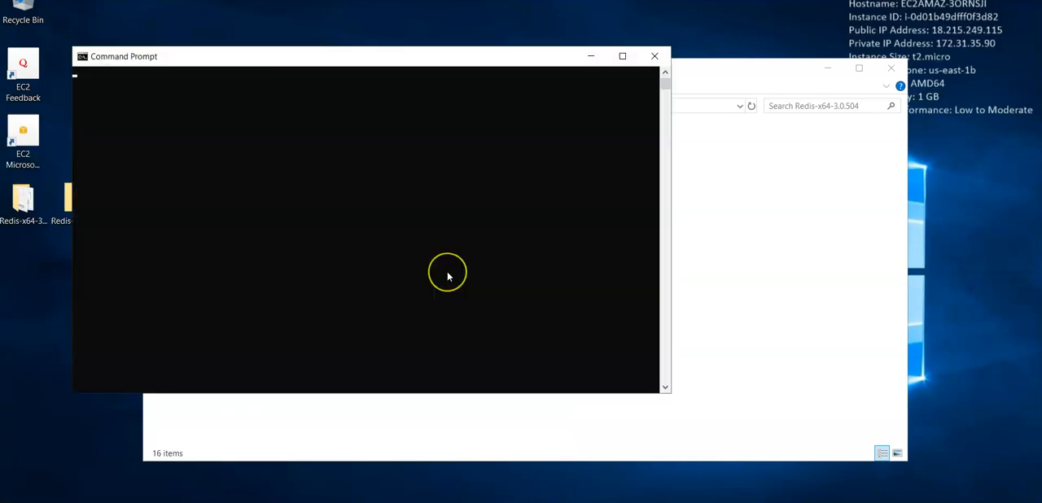
- Change into Desktop, list it, then enter the Redis-x64-3.0.504 folder
{"action": "type", "text": "cc"}
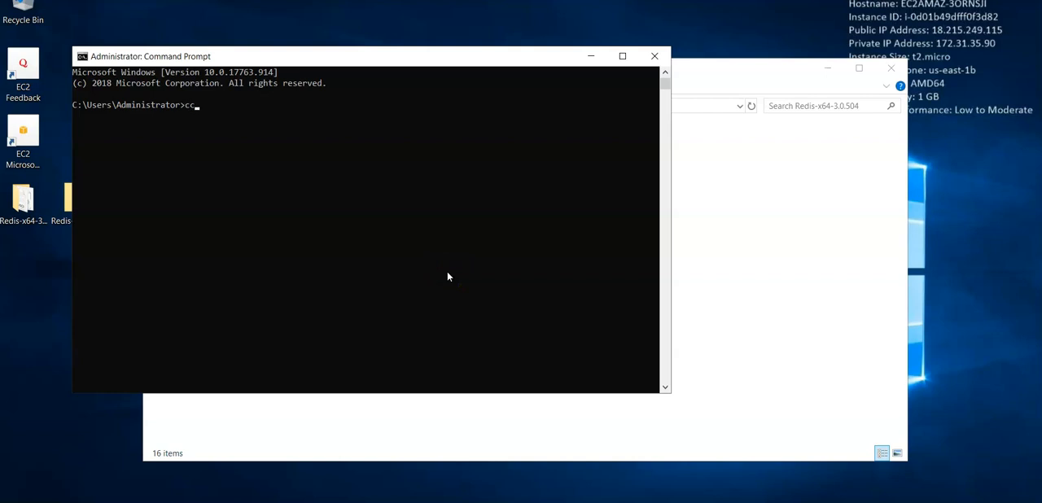
{"action": "type", "text": "d Desktop"}
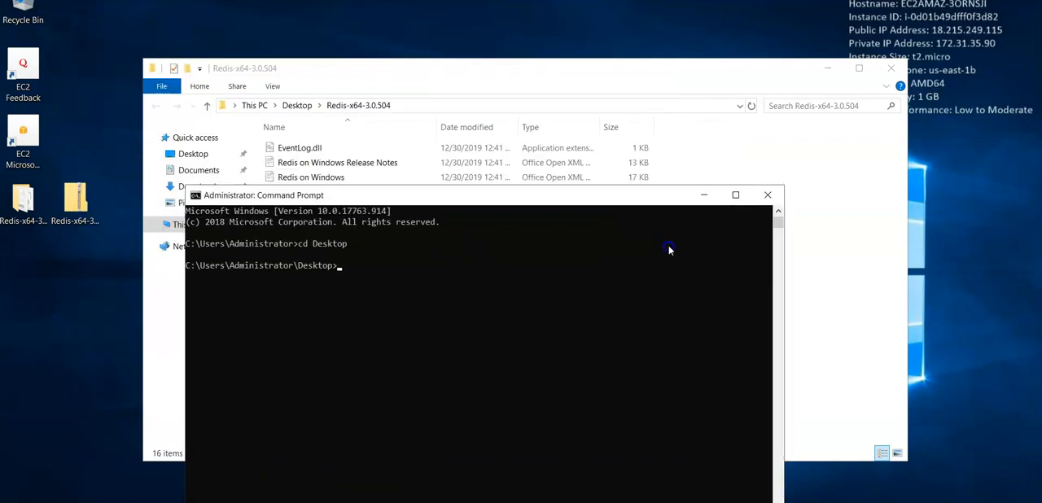
{"action": "type", "text": "dir"}
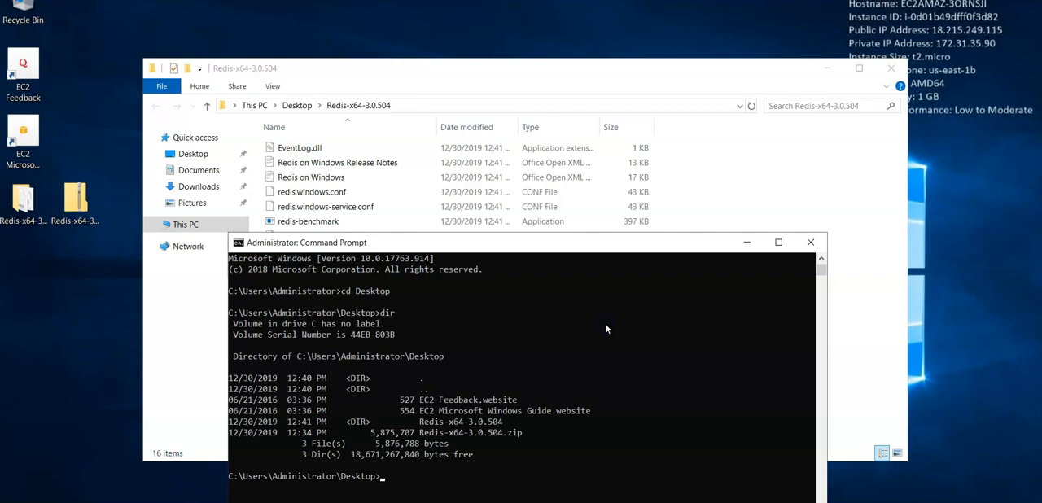
{"action": "type", "text": "cc"}
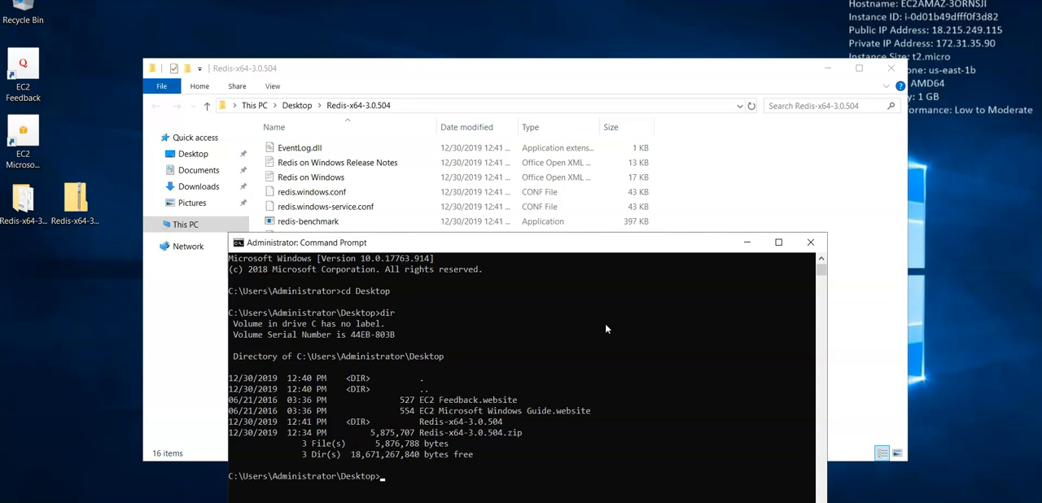
{"action": "type", "text": "cd Redis-x64-3.0.504"}
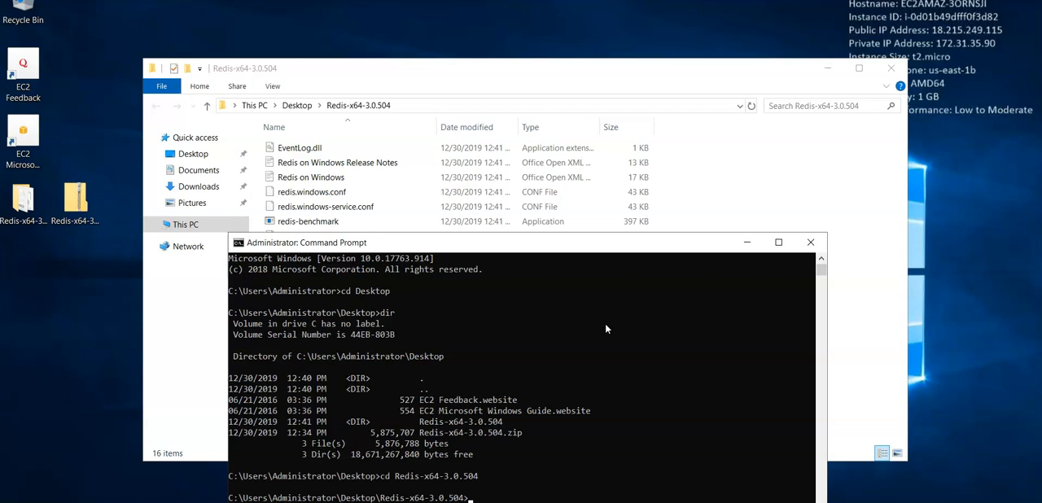
{"action": "mouse_move", "coordinate": [762, 260]}
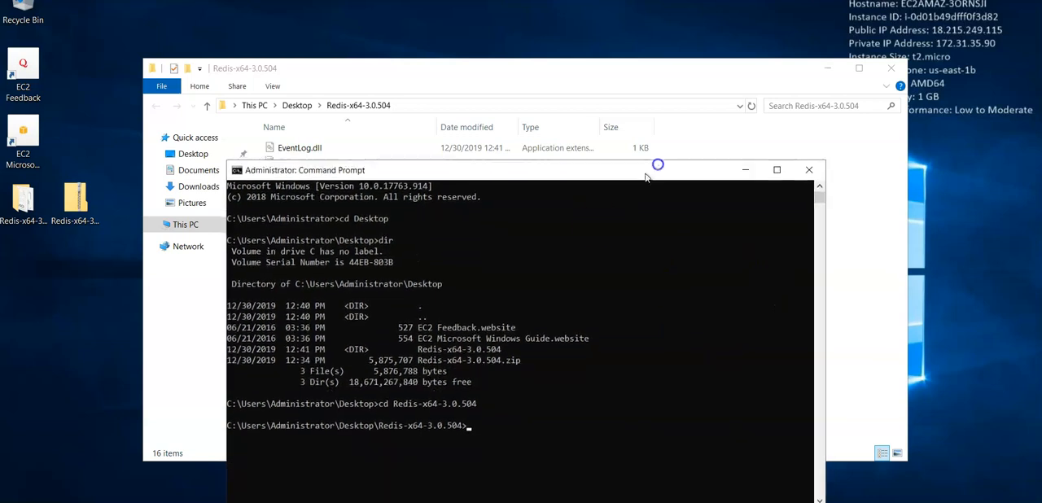
- Begin typing the redis-cli -h command
{"action": "type", "text": "redi"}
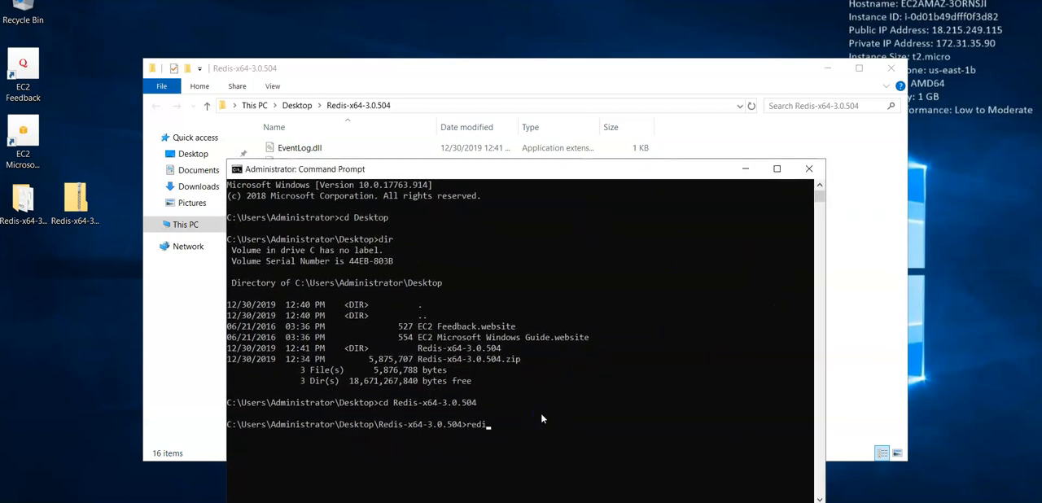
{"action": "type", "text": "s"}
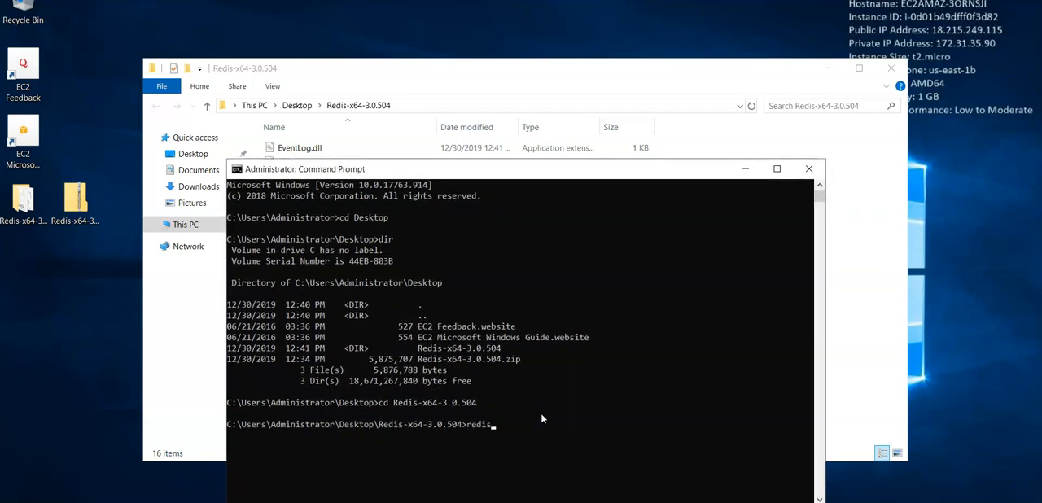
{"action": "type", "text": "-cli"}
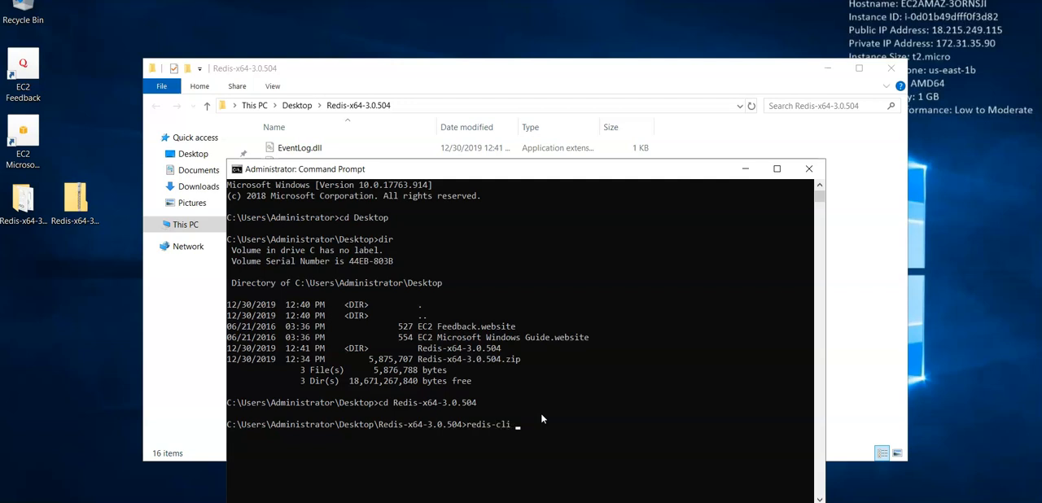
{"action": "type", "text": "-h"}
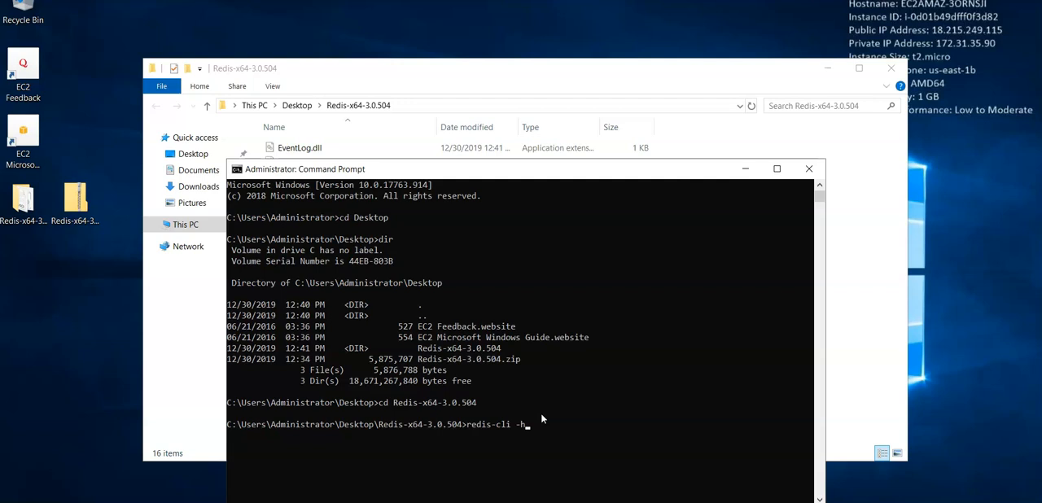
- Complete the redis-cli command for the testasarcluster endpoint on port 6379 and run it
{"action": "type", "text": "cmc"}
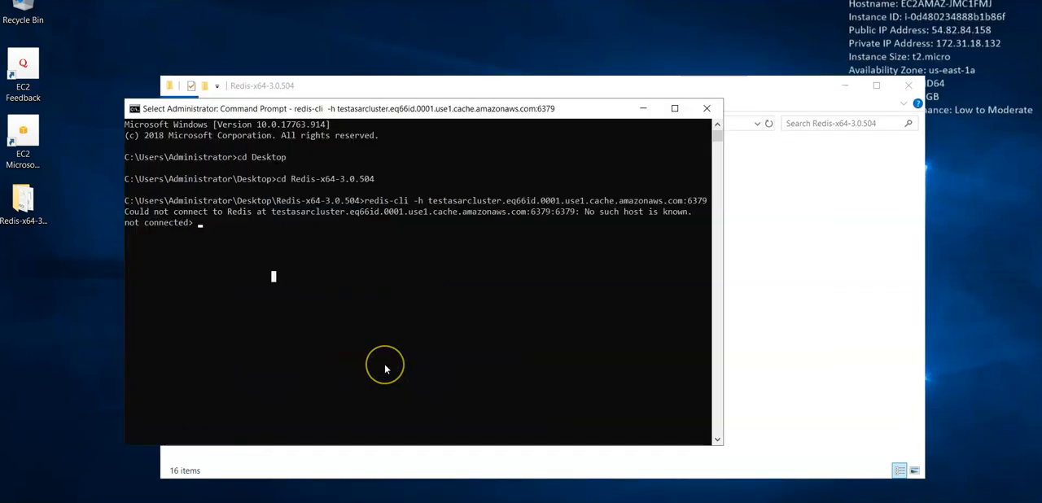
{"action": "mouse_move", "coordinate": [386, 369]}
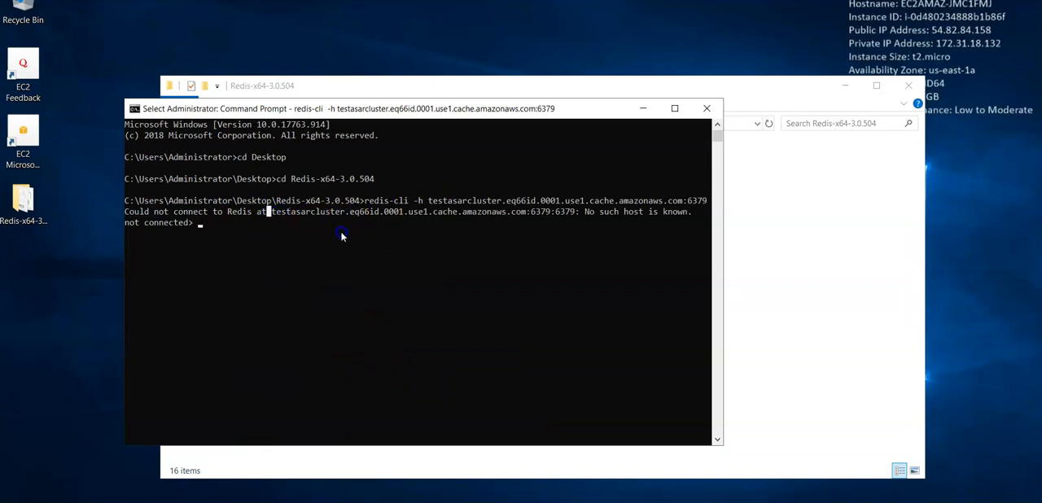
{"action": "mouse_move", "coordinate": [342, 240]}
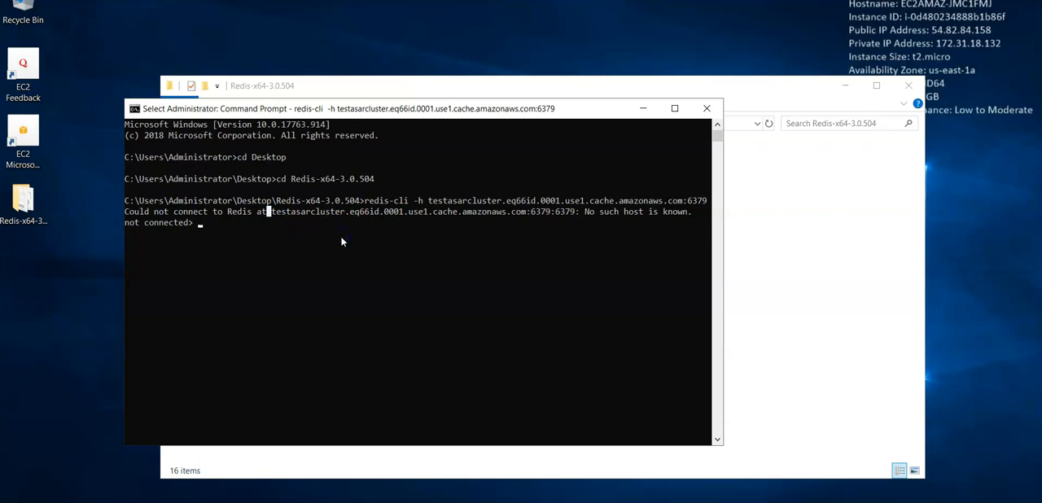